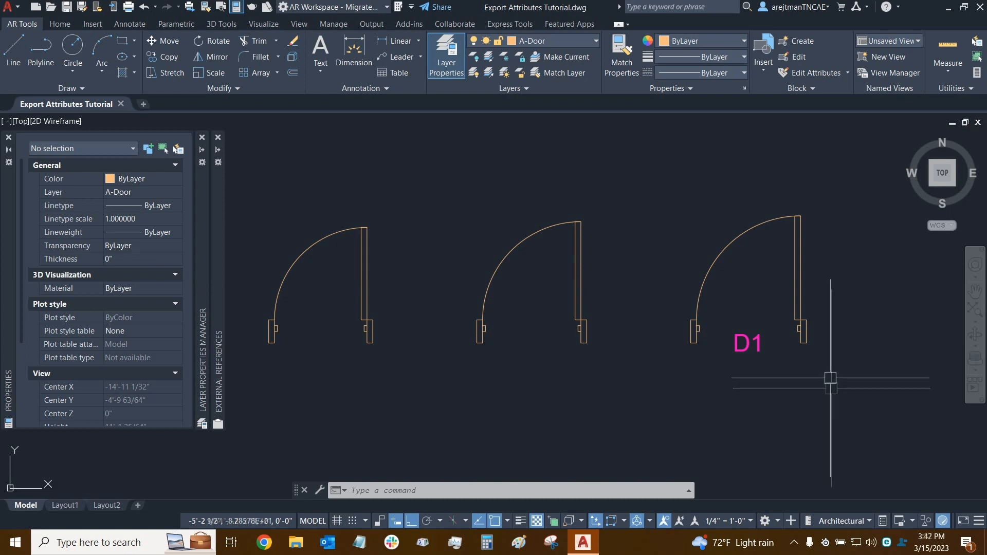
pyautogui.moveTo(830, 378)
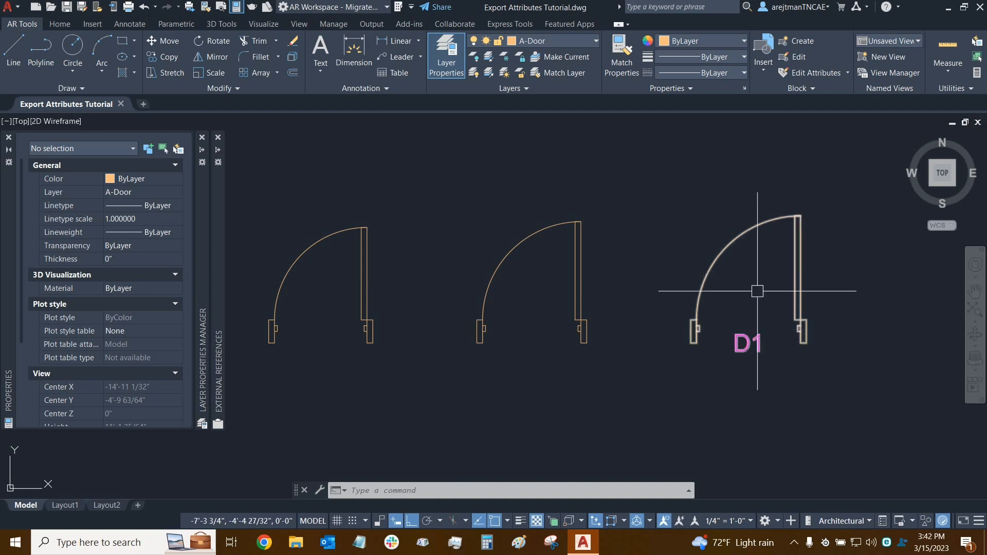
pyautogui.moveTo(100, 32)
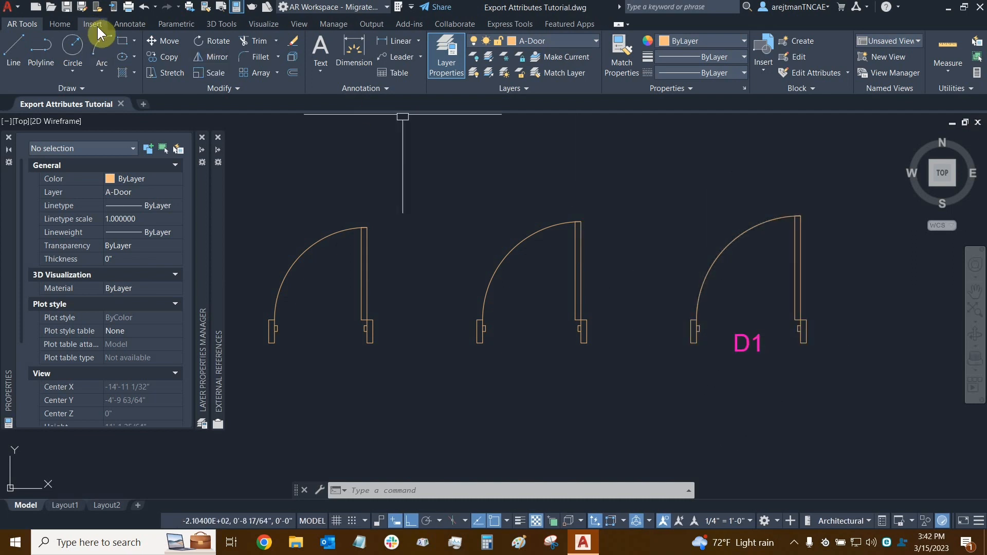
# Insert another Door 3 Feet in 8 Inch Wall block and change its Door Name from D1 to D2.
pyautogui.click(763, 46)
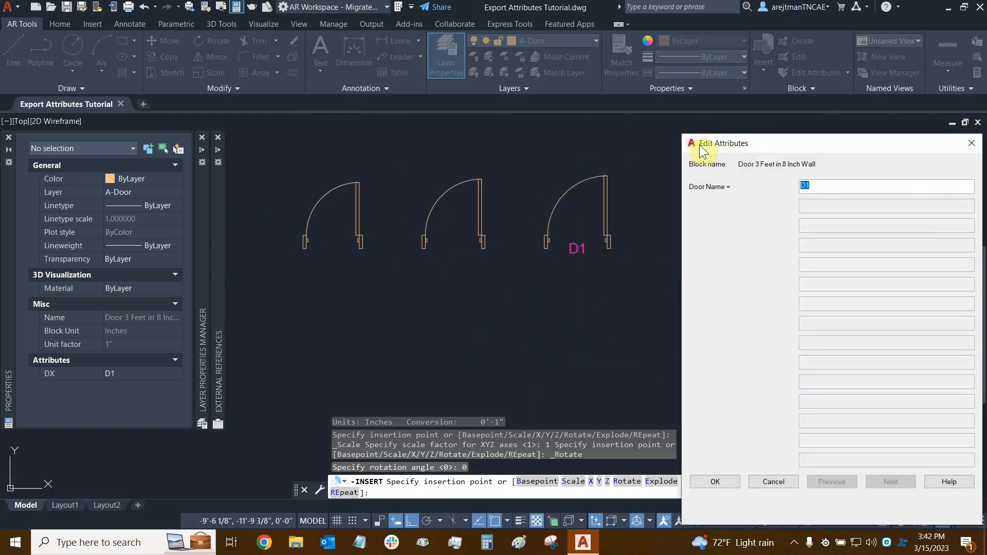
pyautogui.moveTo(710, 185)
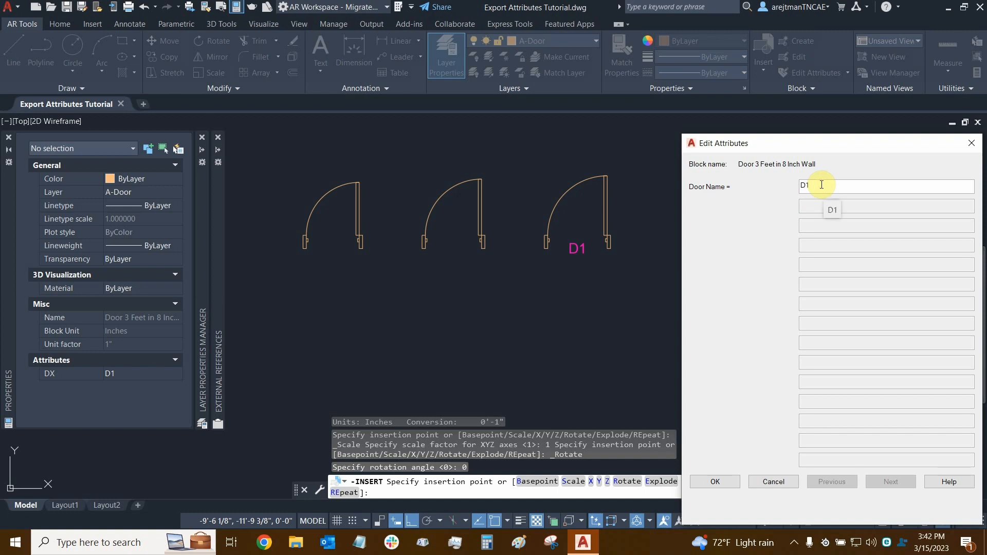
pyautogui.press('Backspace')
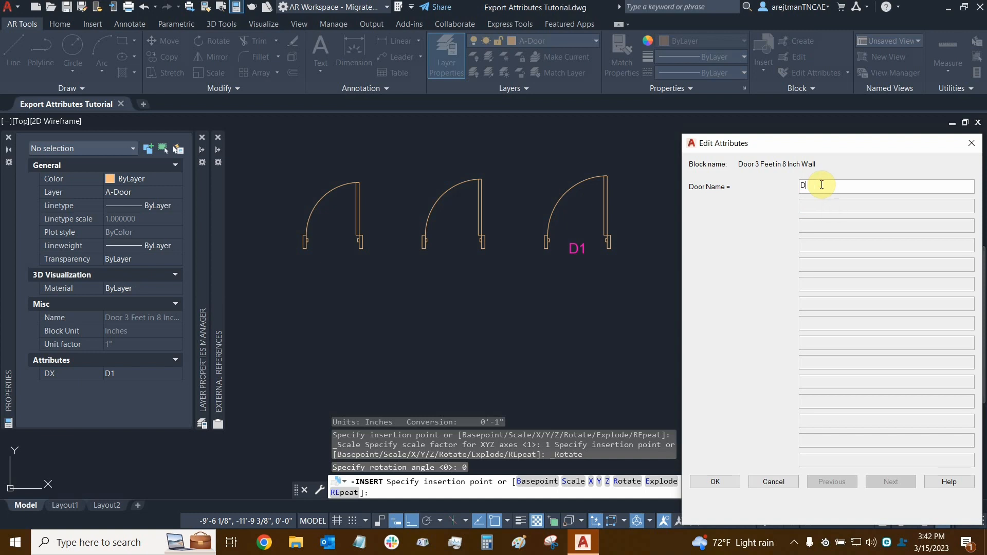
pyautogui.moveTo(755, 177)
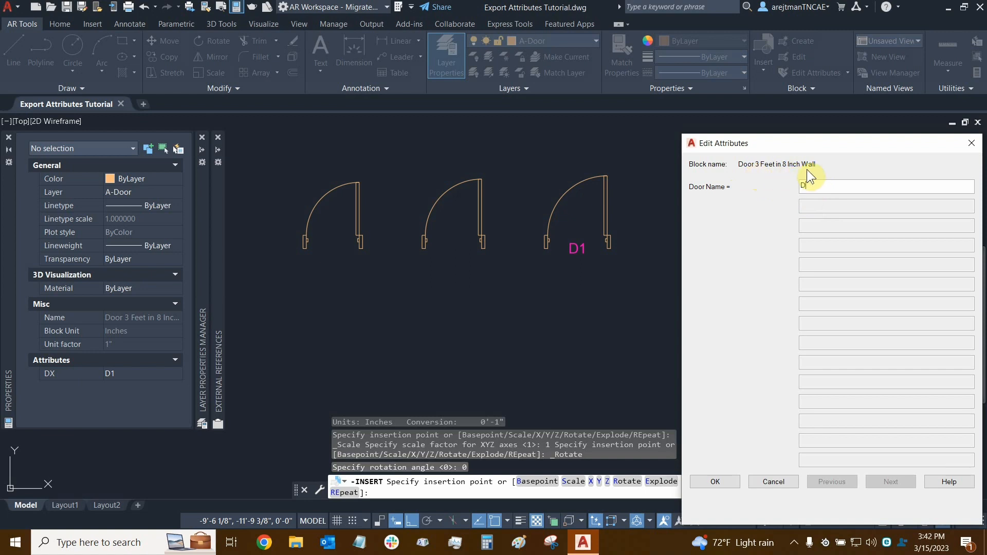
pyautogui.write('D')
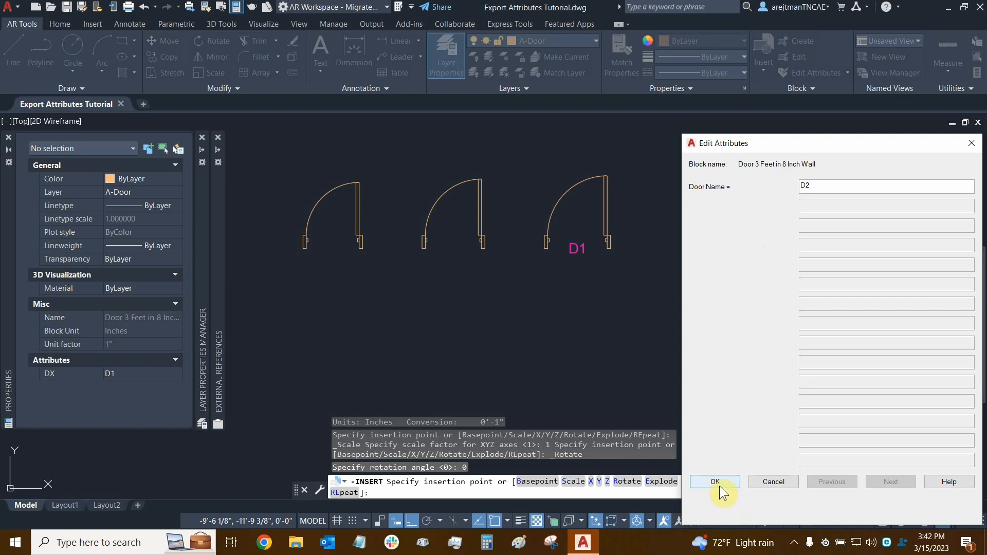
# Confirm the D2 attribute so the fourth door is placed below the existing doors.
pyautogui.click(715, 481)
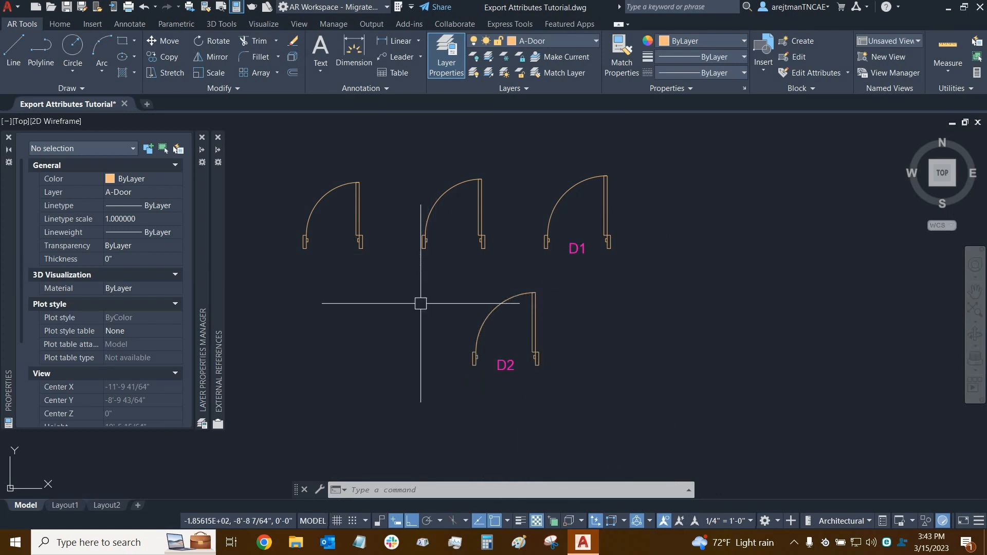
pyautogui.moveTo(419, 311)
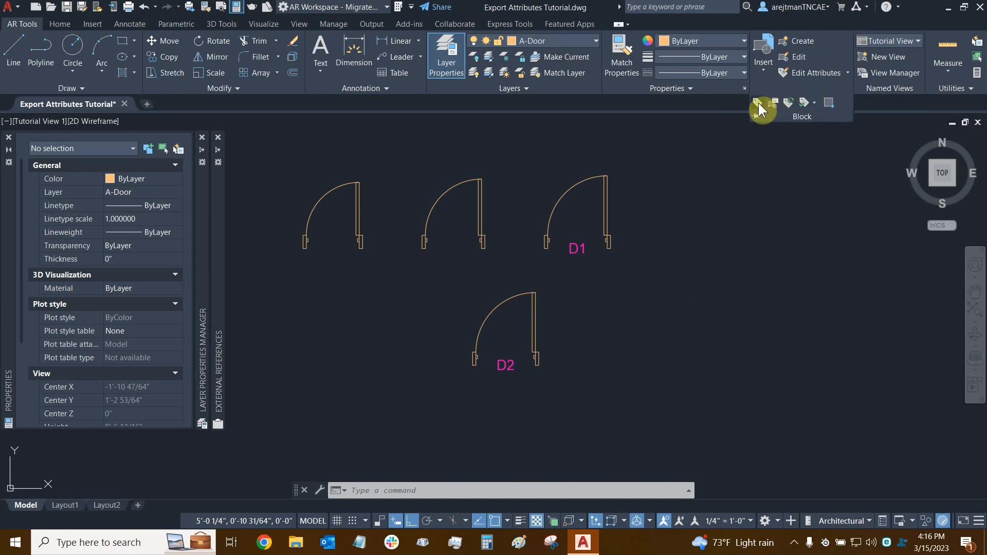
pyautogui.moveTo(758, 103)
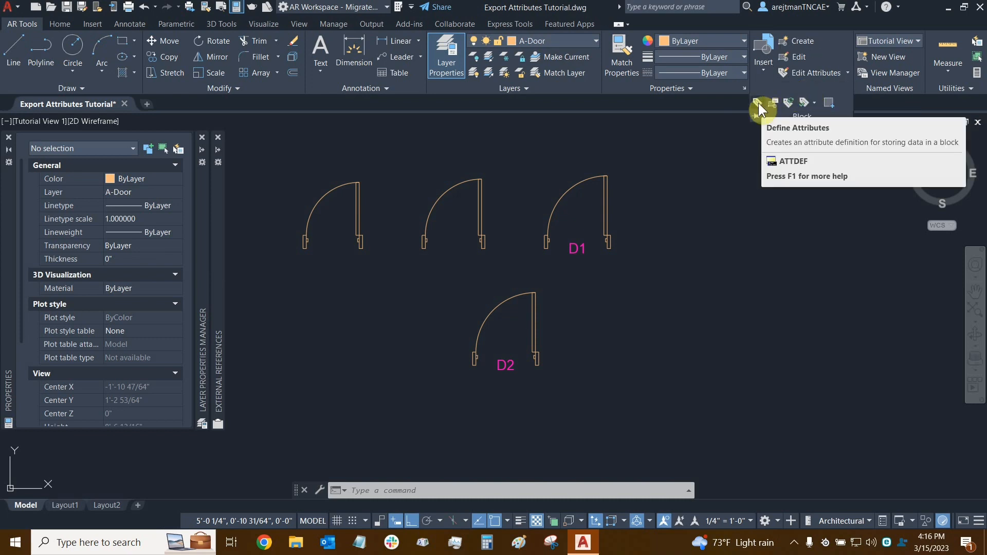
pyautogui.moveTo(759, 106)
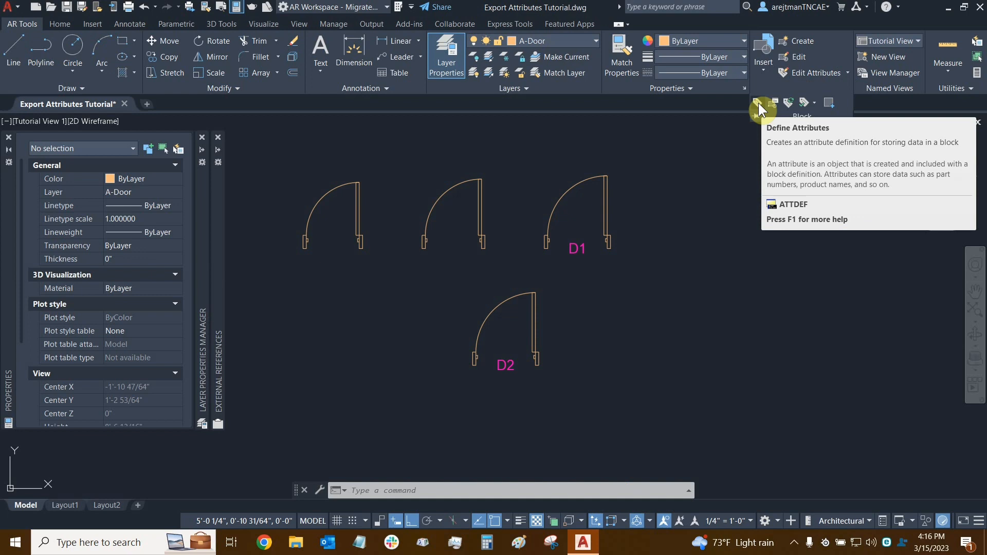
pyautogui.moveTo(754, 112)
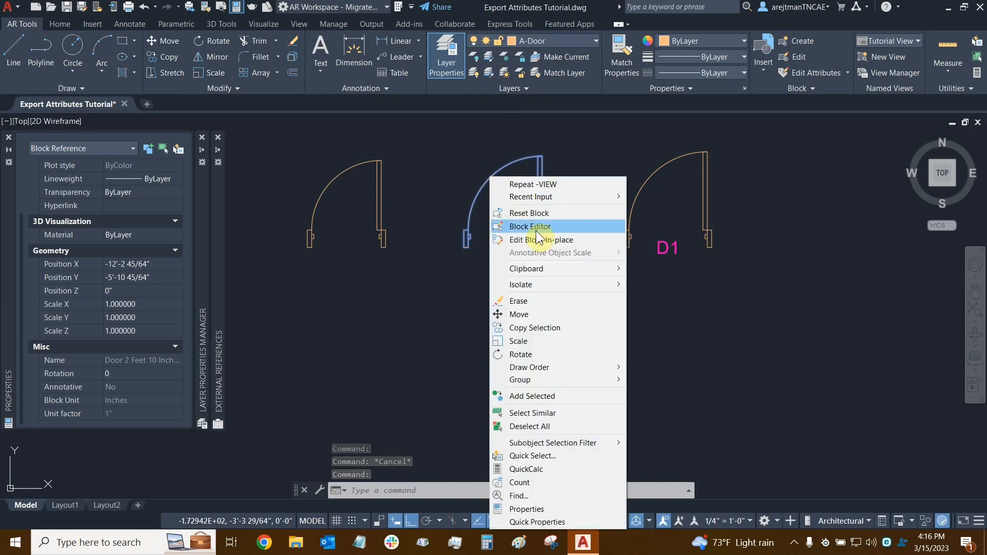
# Open the middle unlabelled door block in the Block Editor.
pyautogui.click(530, 226)
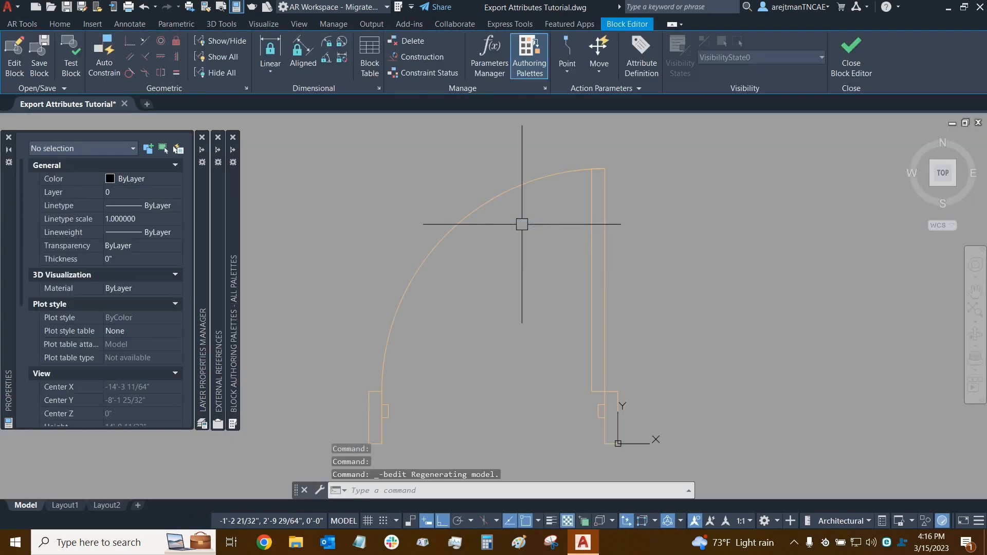
pyautogui.moveTo(526, 230)
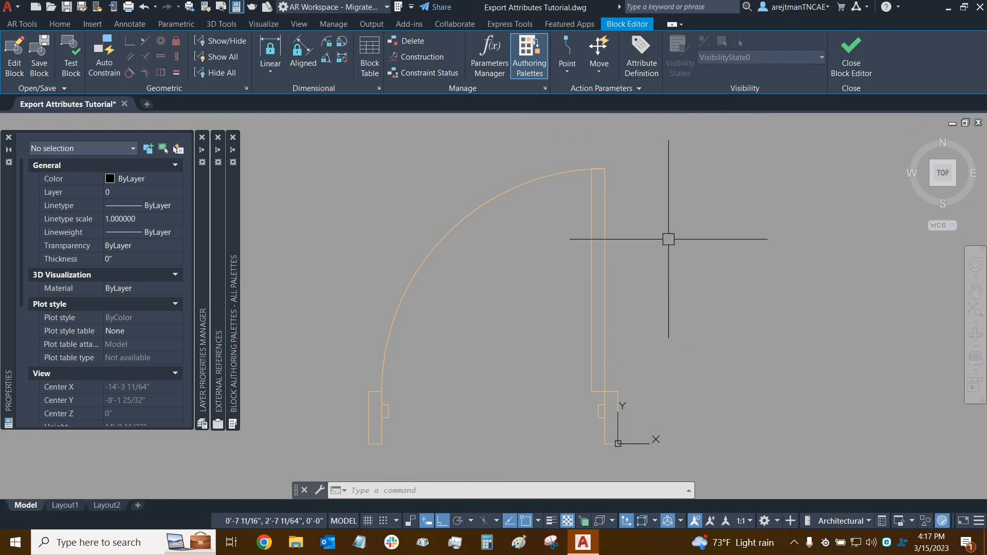
pyautogui.moveTo(677, 242)
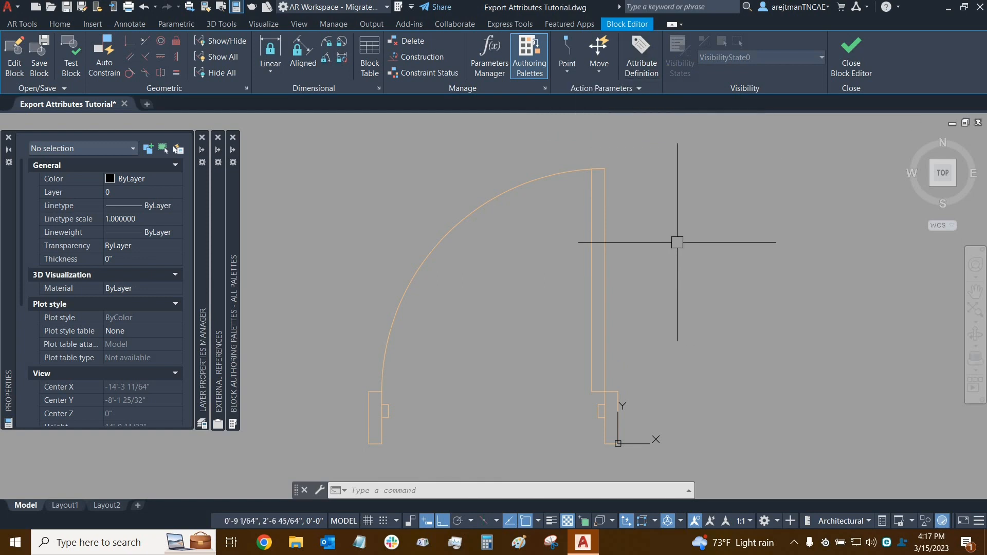
pyautogui.moveTo(674, 250)
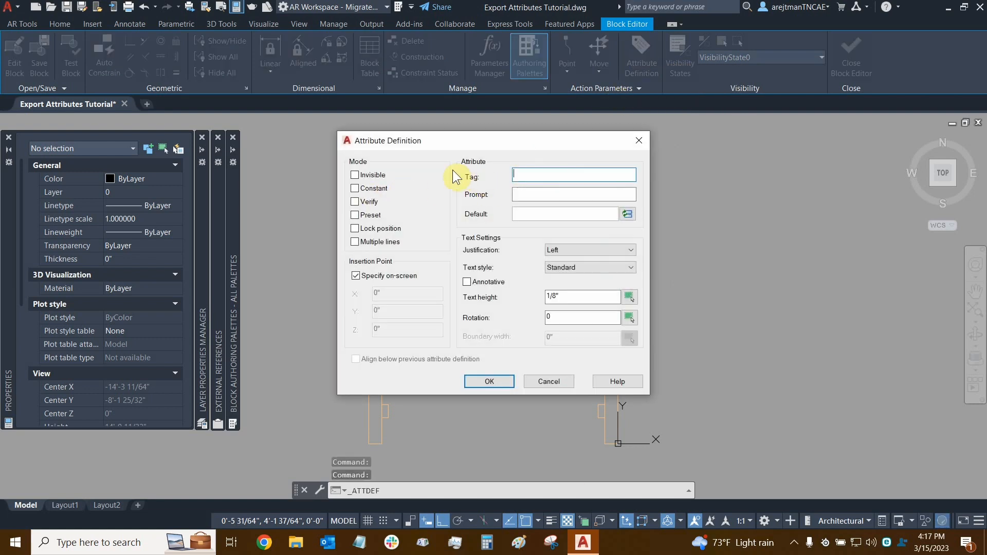
pyautogui.moveTo(435, 179)
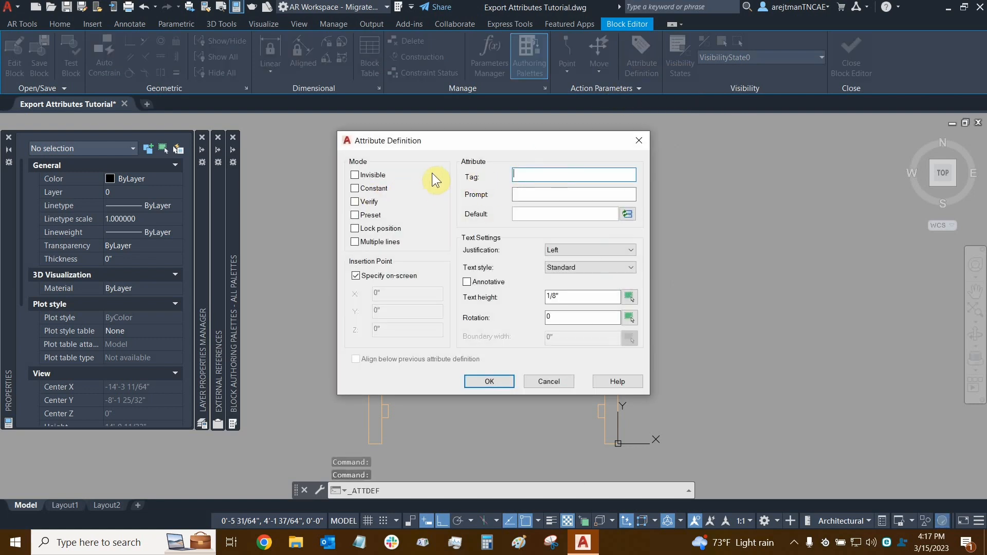